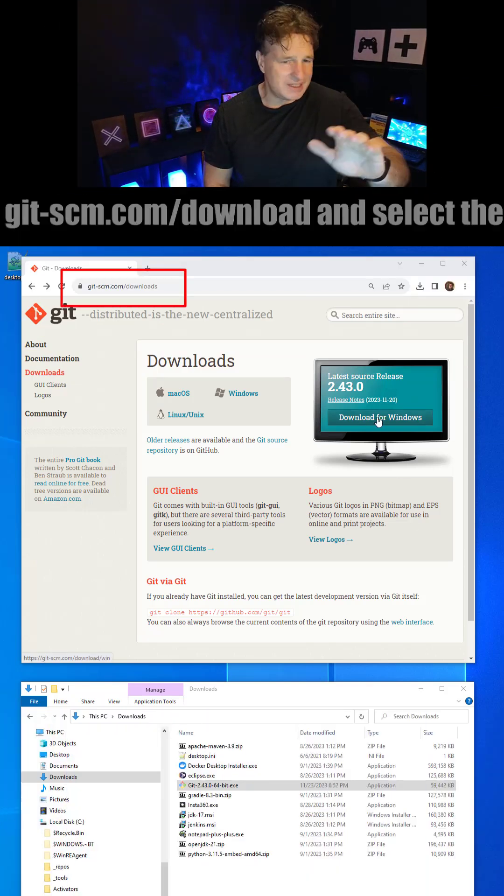
Step: Download the 64-bit Git 2.43.0 installer from the Git for Windows page
click(380, 417)
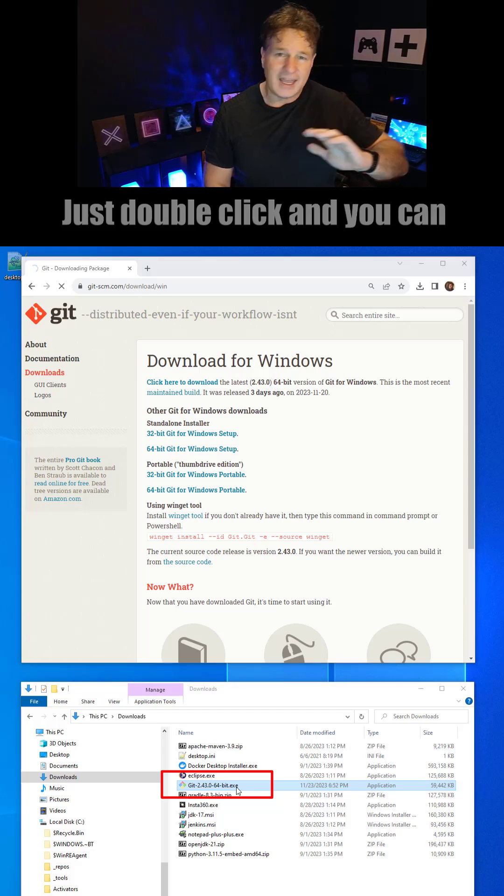
Step: Launch Git-2.43.0-64-bit.exe and accept the license, existing install folder, components and Start Menu folder
double_click(209, 786)
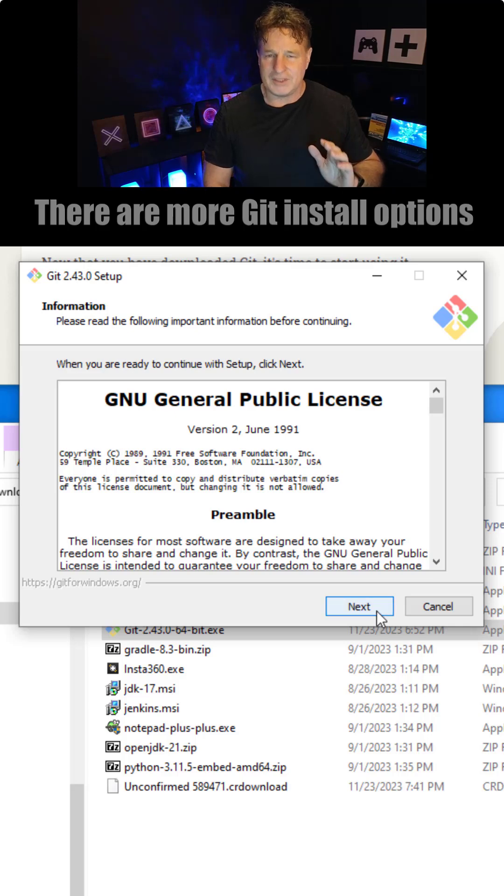
click(359, 607)
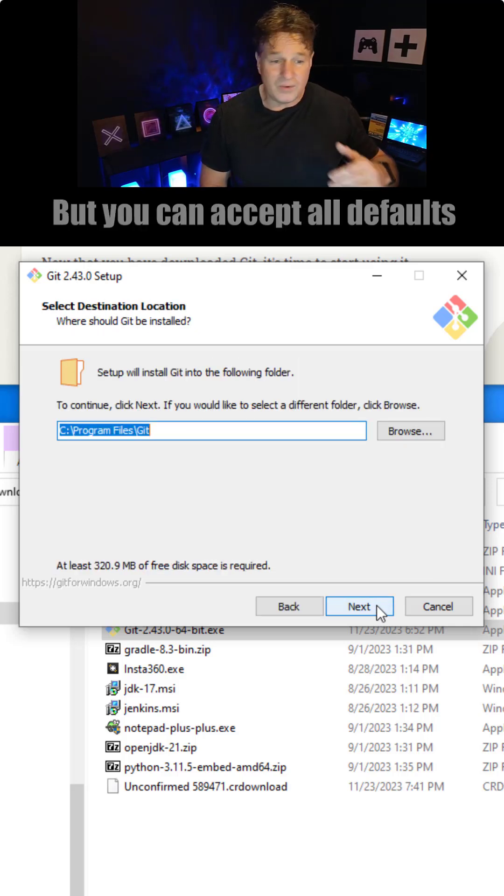
click(361, 607)
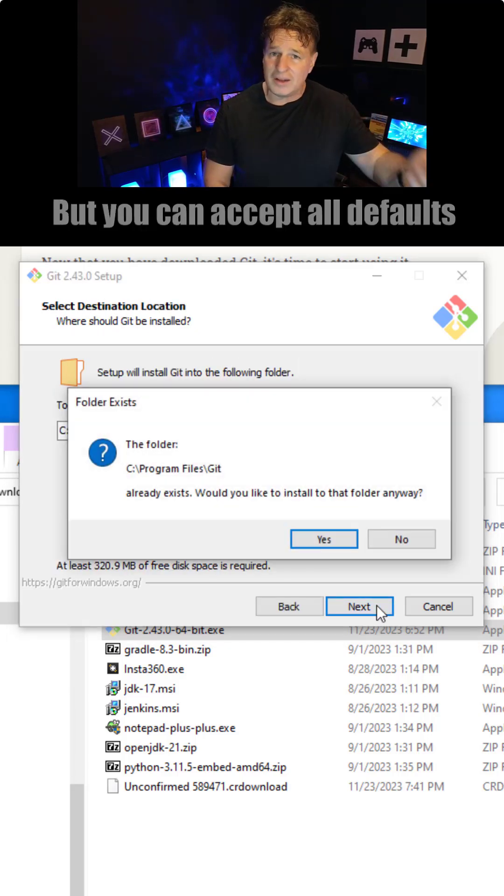
click(324, 539)
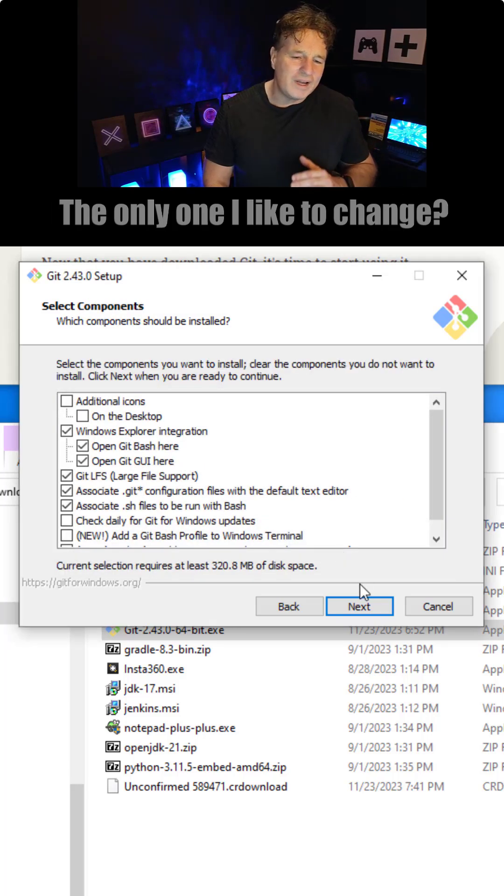
click(358, 606)
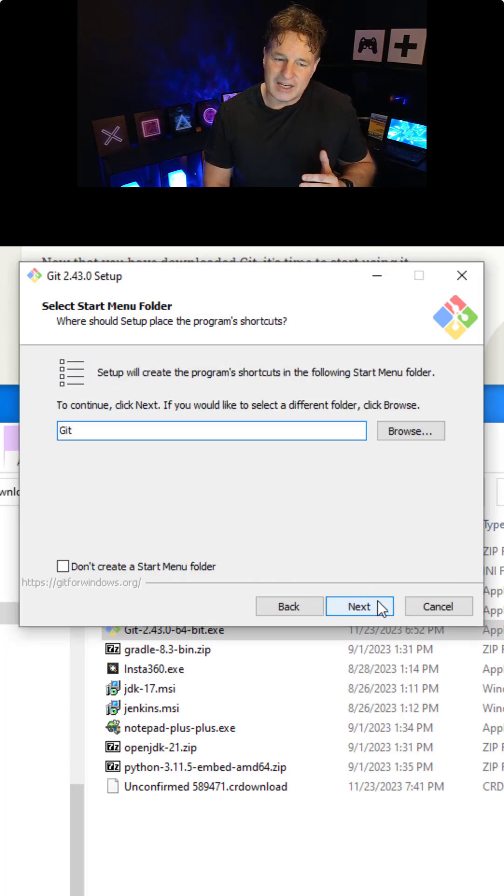
click(358, 606)
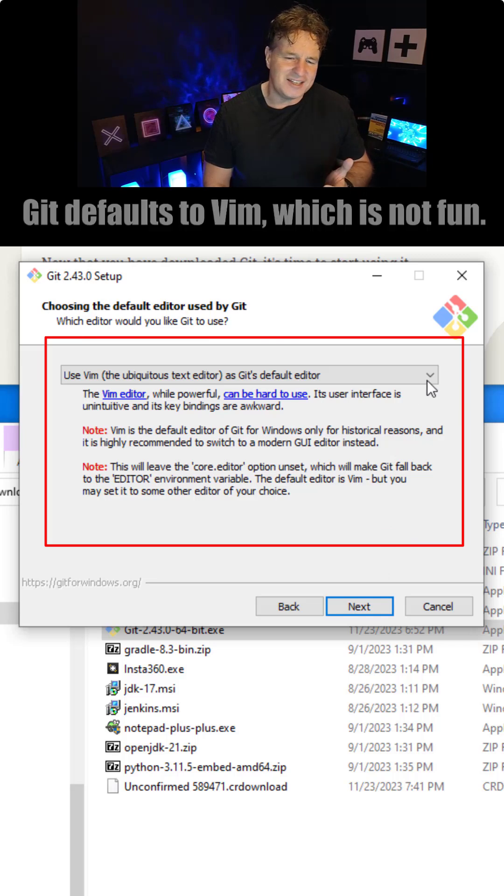
Step: Keep the default editor for Git and continue to the initial branch name page
click(431, 375)
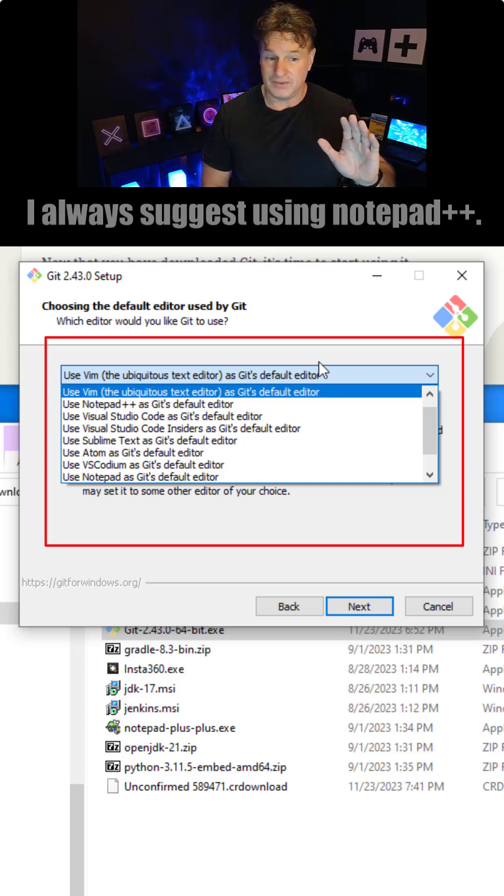
click(361, 607)
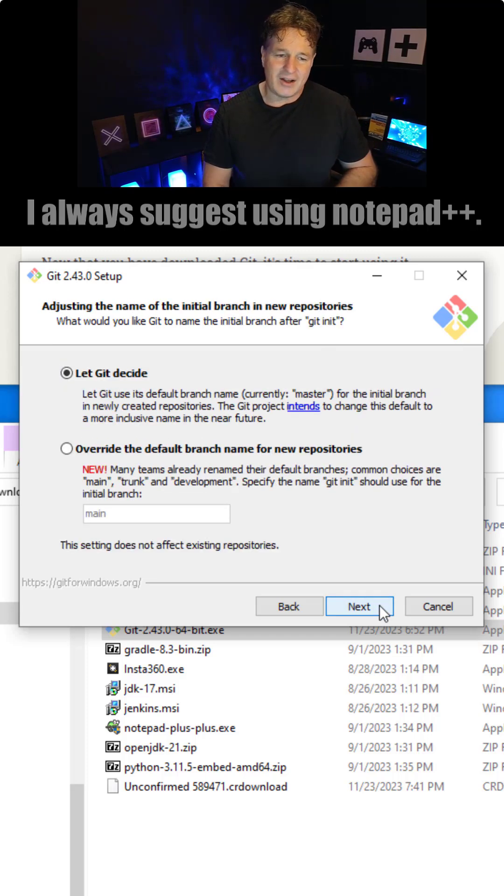
Step: Keep the default branch name and recommended line endings, then install Git
click(361, 606)
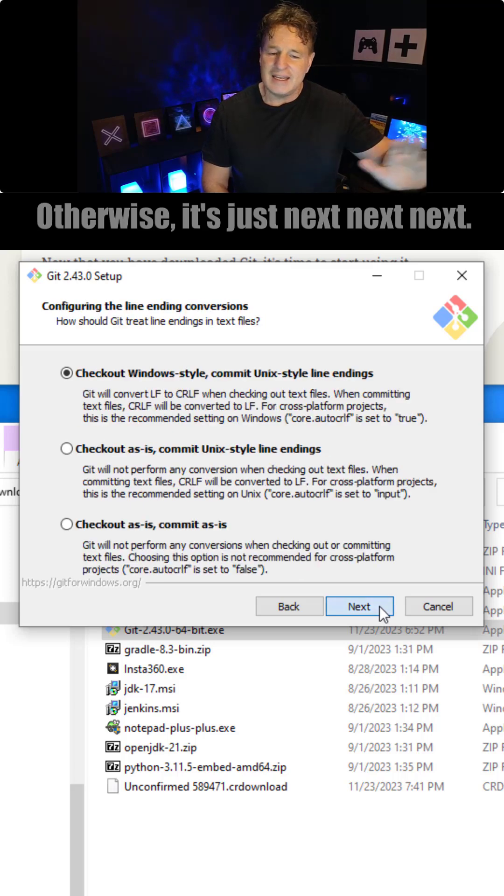
click(362, 607)
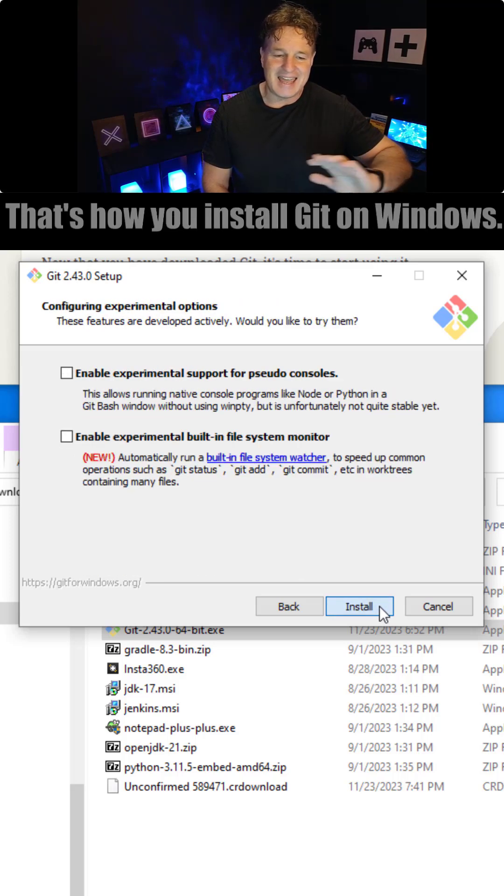
click(356, 607)
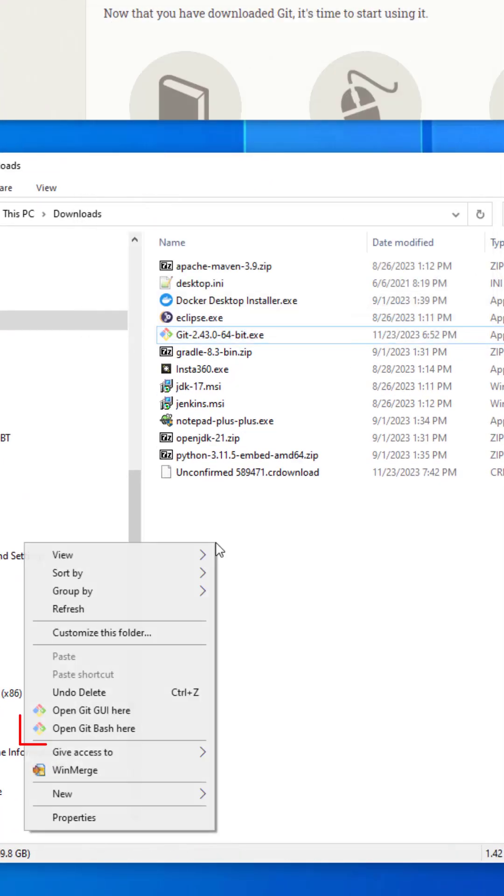
Step: Launch Git Bash in the Downloads folder via 'Open Git Bash here'
click(94, 728)
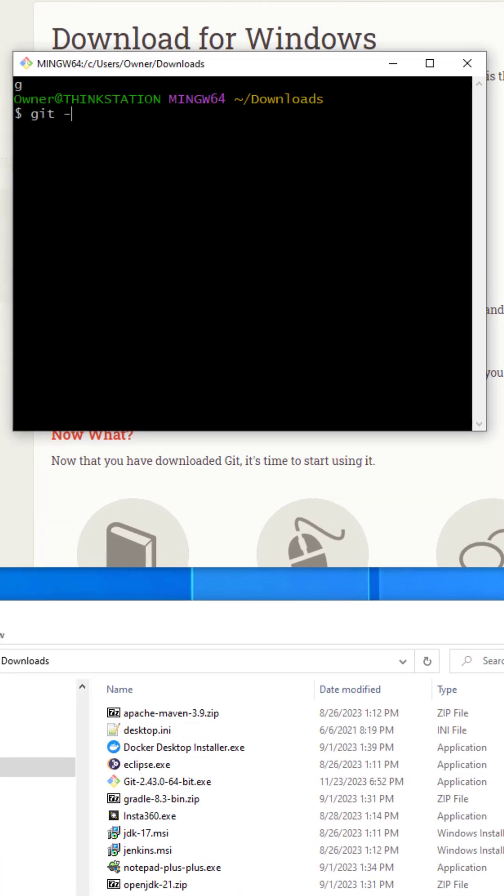